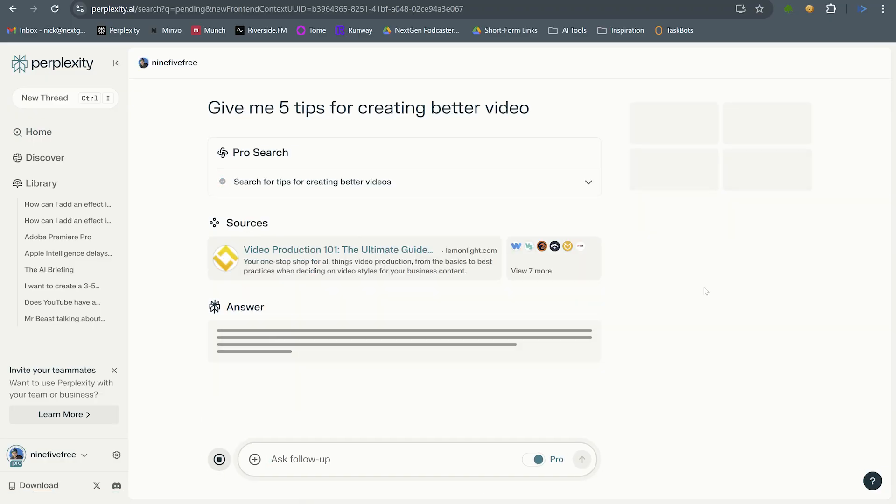
Scroll through Perplexity's five tips for better videos, then go to the Minvo uploads library
scroll(down, 3)
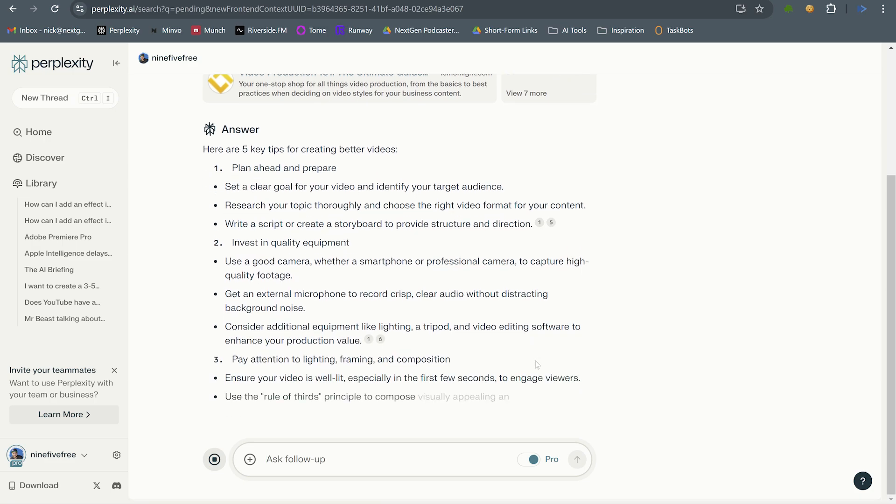
click(171, 31)
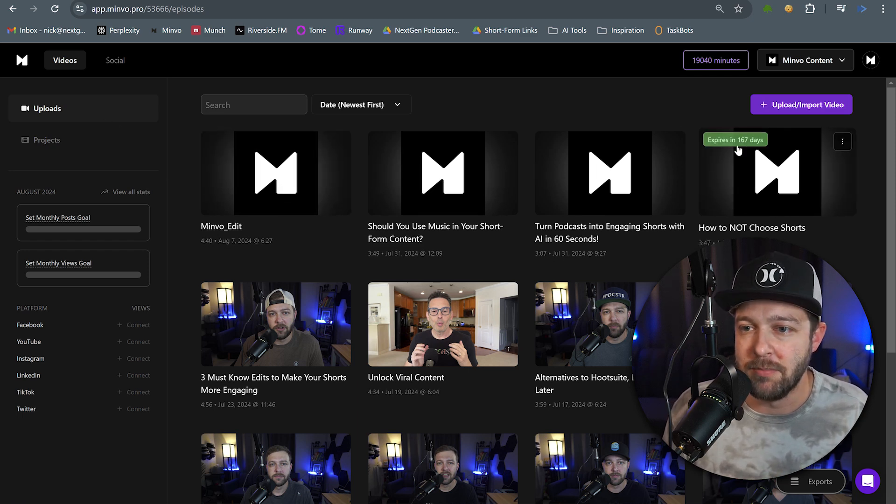
Upload the 'Minvo Edit' recording from the computer and open it in the editor
click(801, 104)
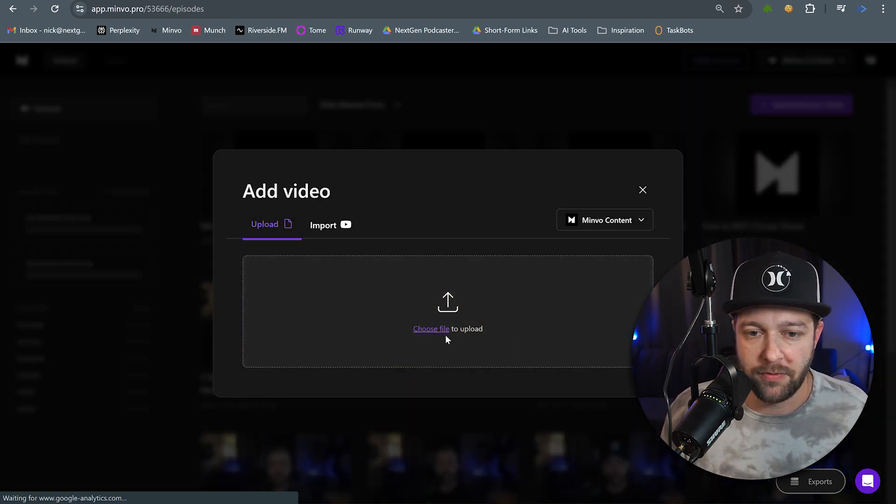
click(430, 329)
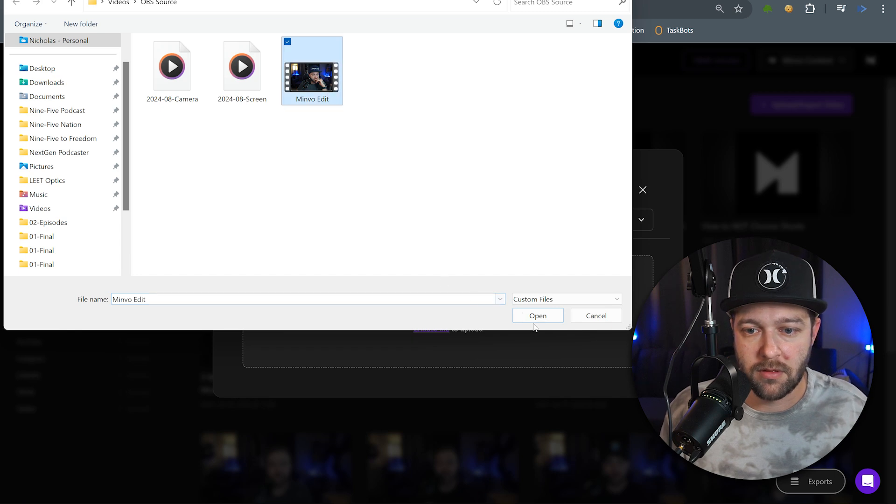
click(536, 315)
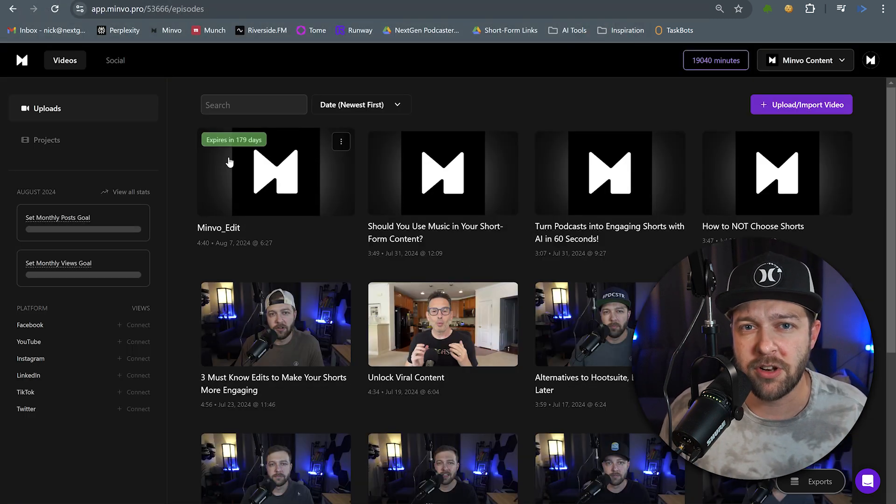
click(275, 173)
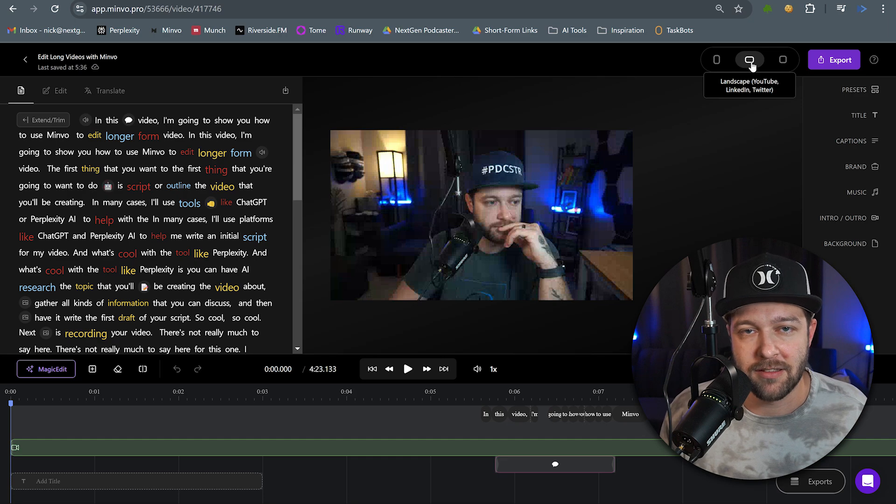
Set the edit to landscape format for YouTube
click(407, 369)
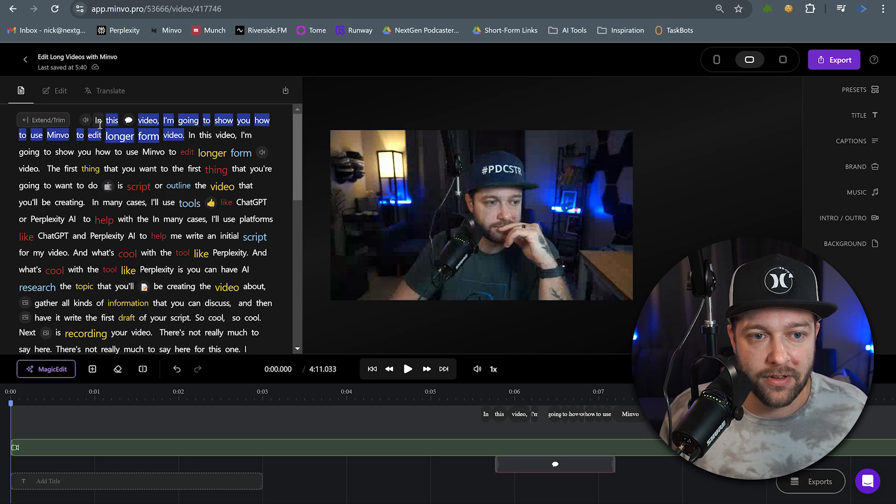
Cut the opening sentence and repeated lines, then review the struck-through transcript
click(115, 119)
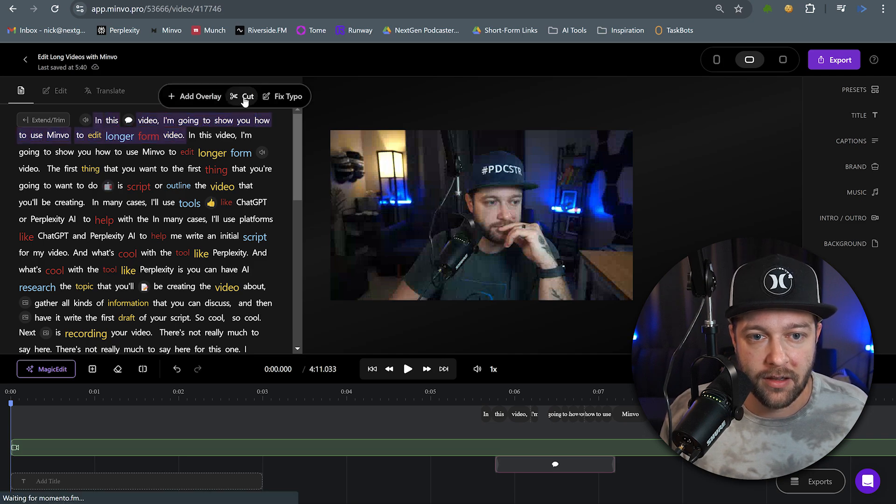
click(426, 369)
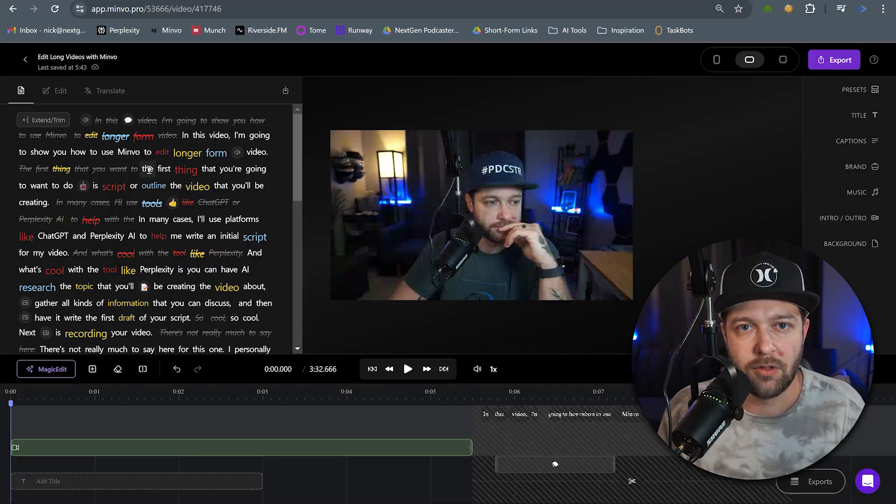
scroll(down, 3)
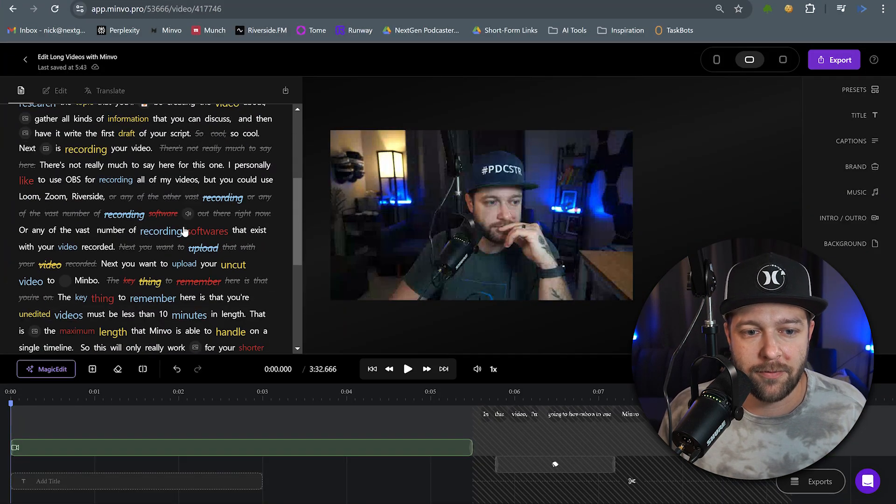
scroll(down, 3)
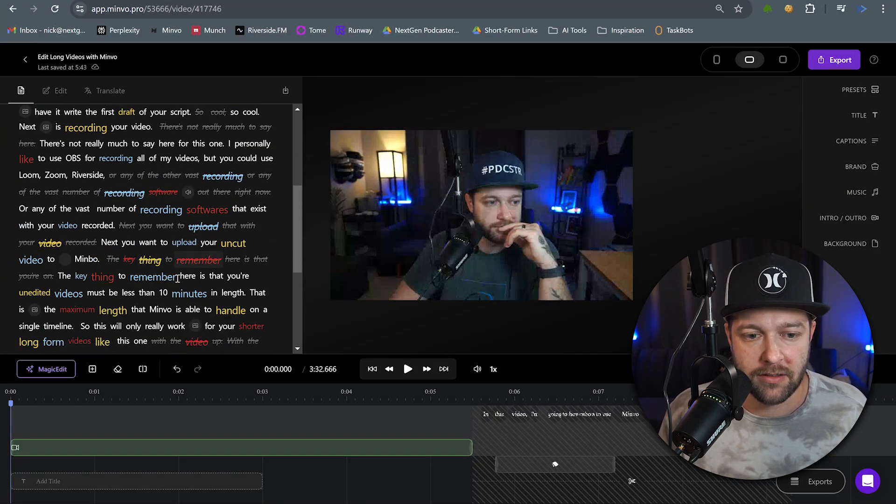
scroll(down, 3)
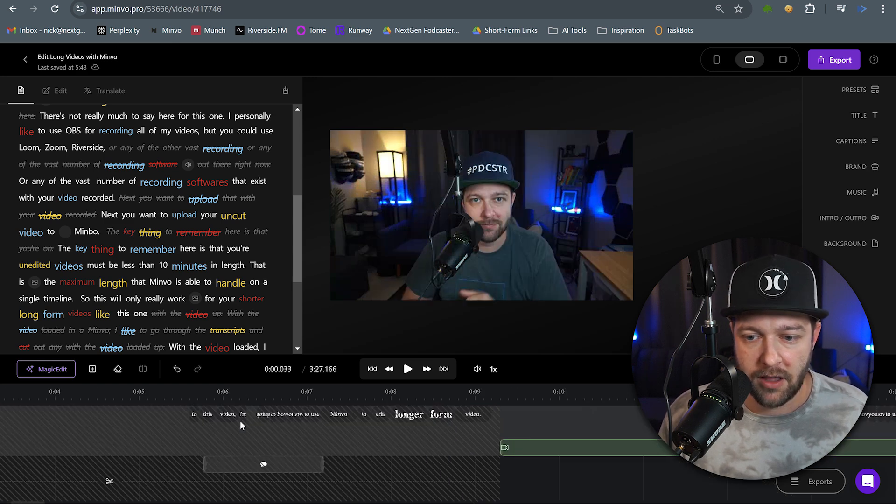
Scroll the timeline right to review the trimmed edit
scroll(right, 3)
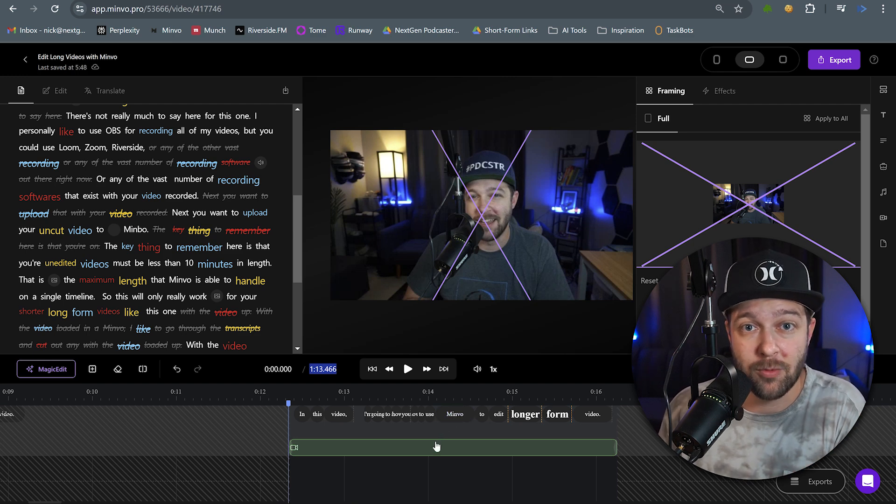
Give the opening clip a Pop In animation
click(408, 368)
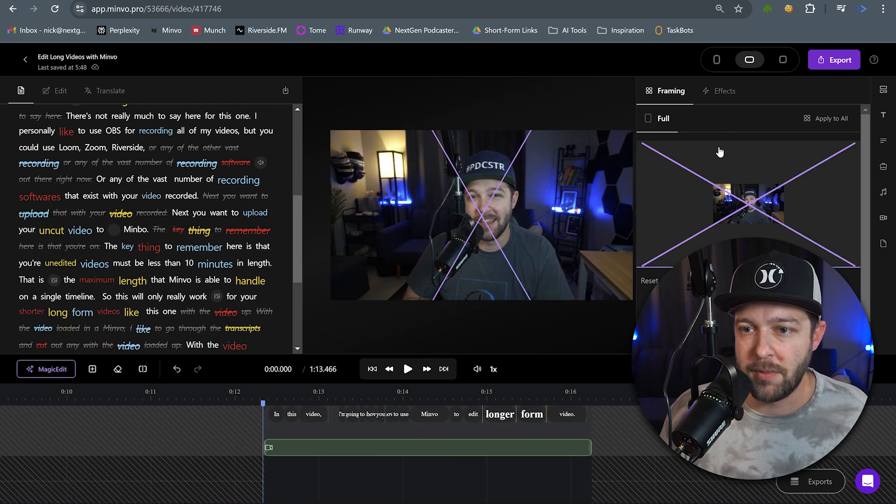
click(748, 90)
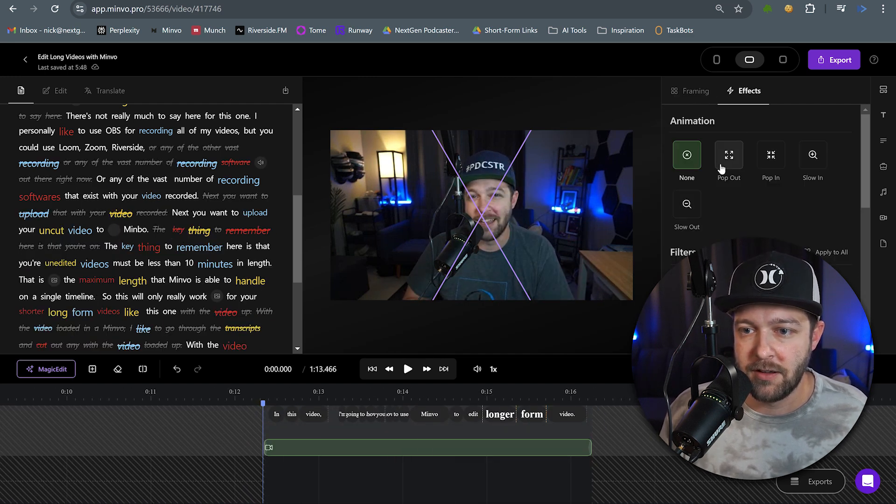
click(770, 155)
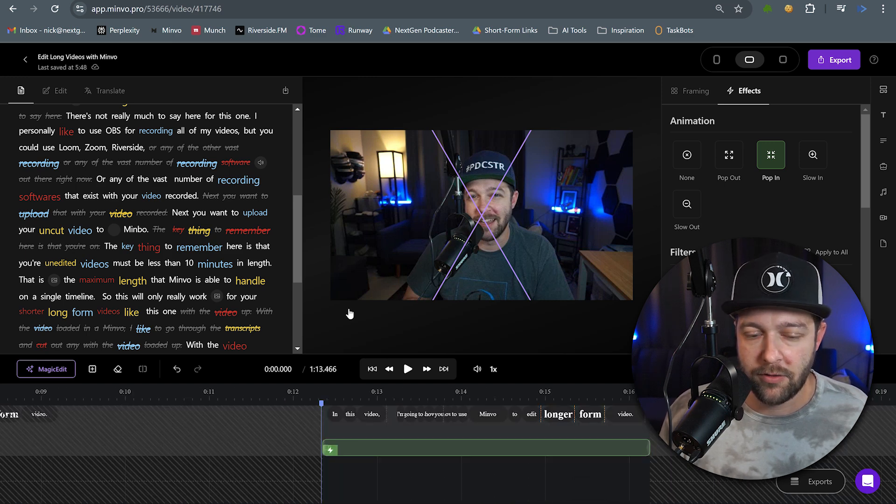
Insert a library sound effect at 0:12.411 with volume 150
click(91, 369)
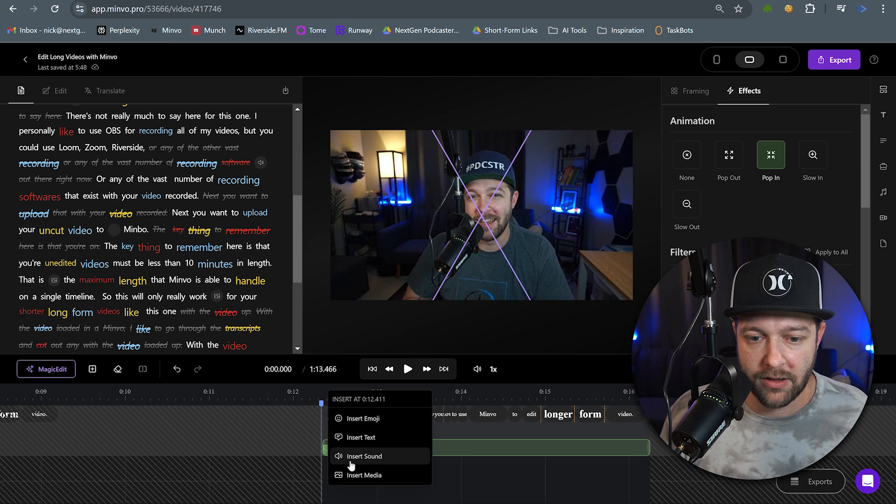
click(363, 456)
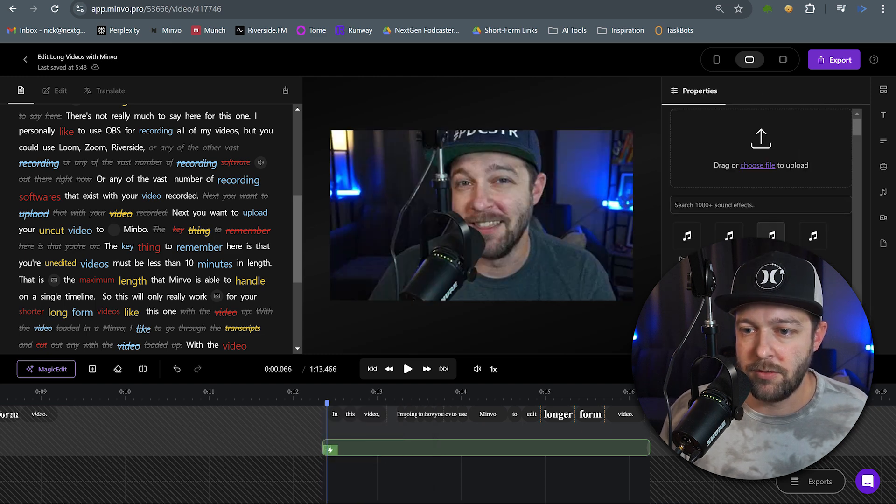
click(770, 272)
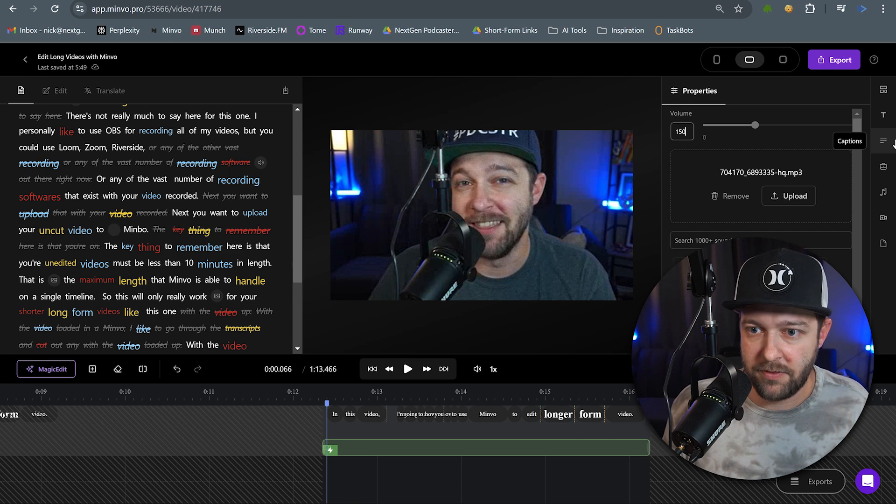
click(407, 368)
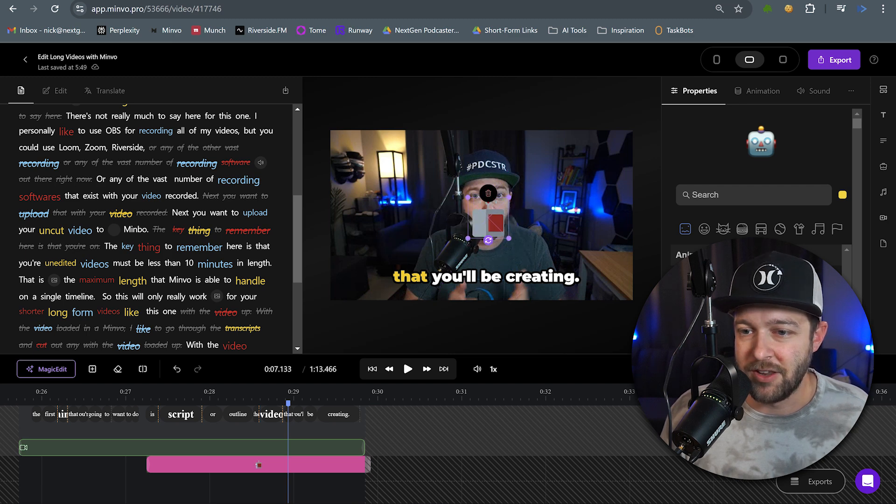
Check the robot emoji's animation options, then play and pause to preview it
click(762, 90)
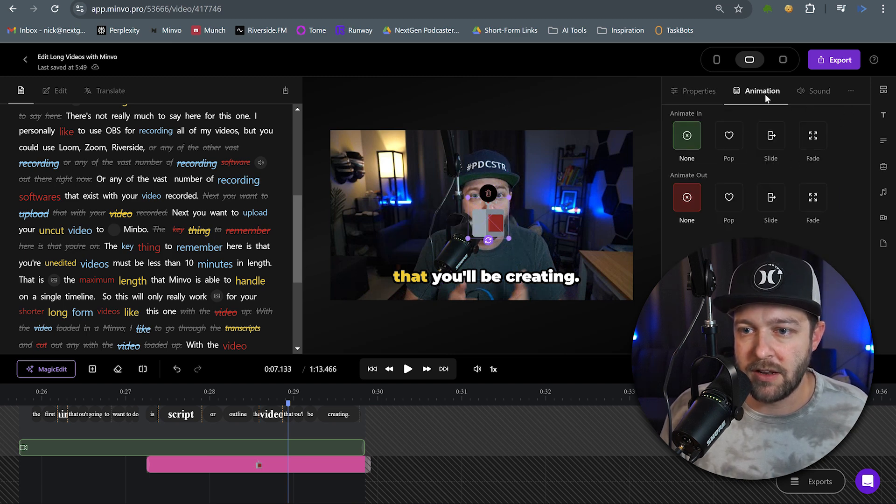
mouse_move(850, 91)
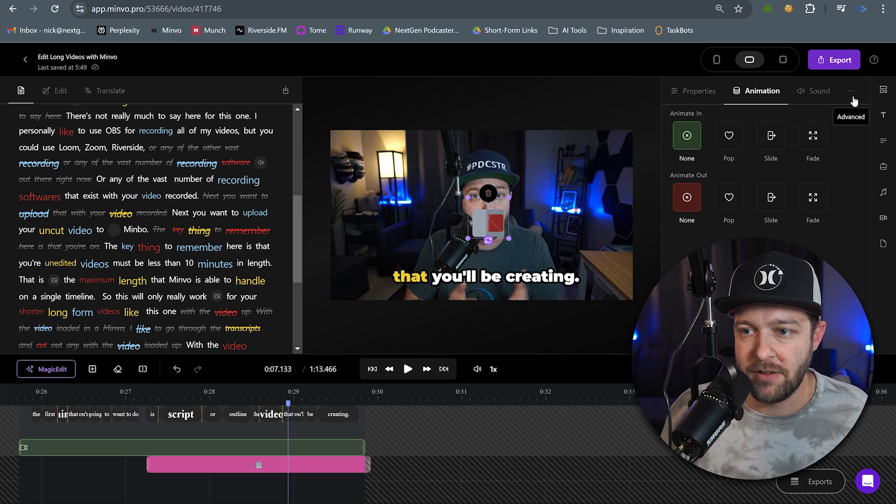
click(698, 91)
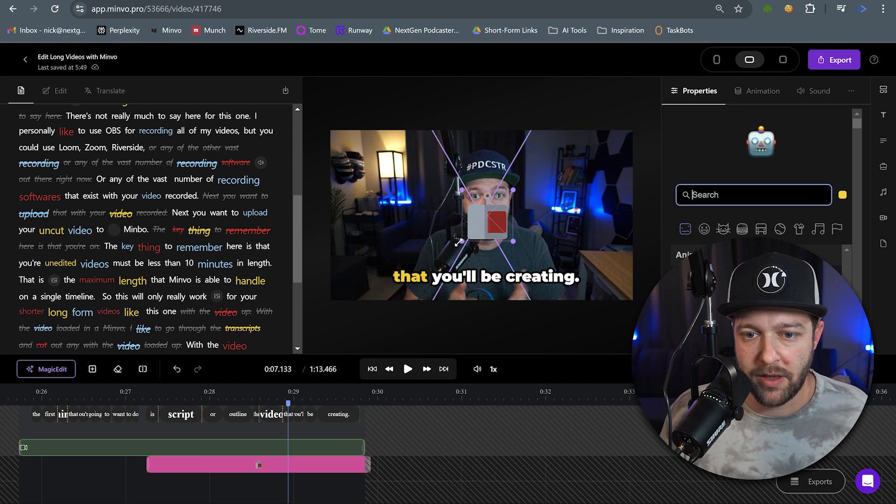
click(407, 368)
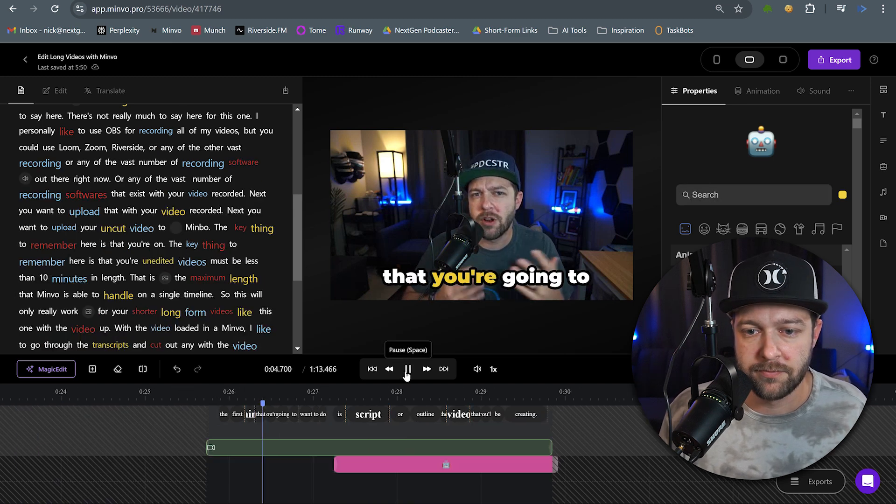
click(407, 368)
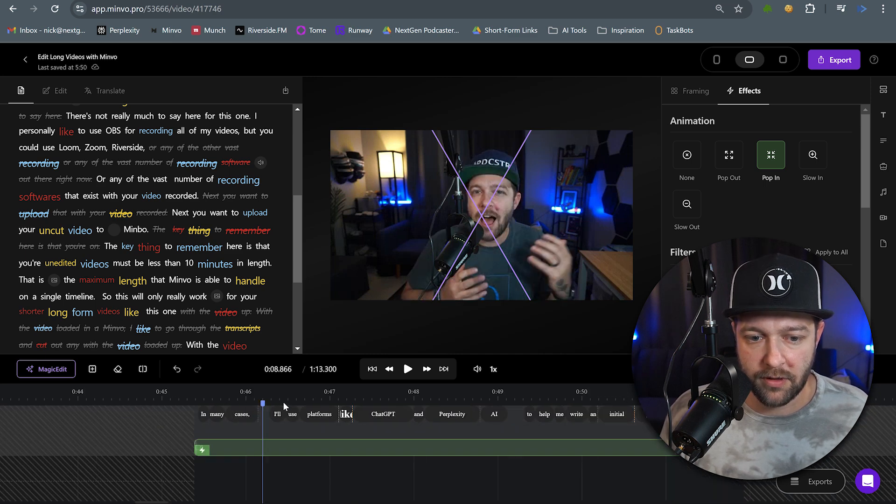
Search the stock media library for 'AI cha'
click(407, 368)
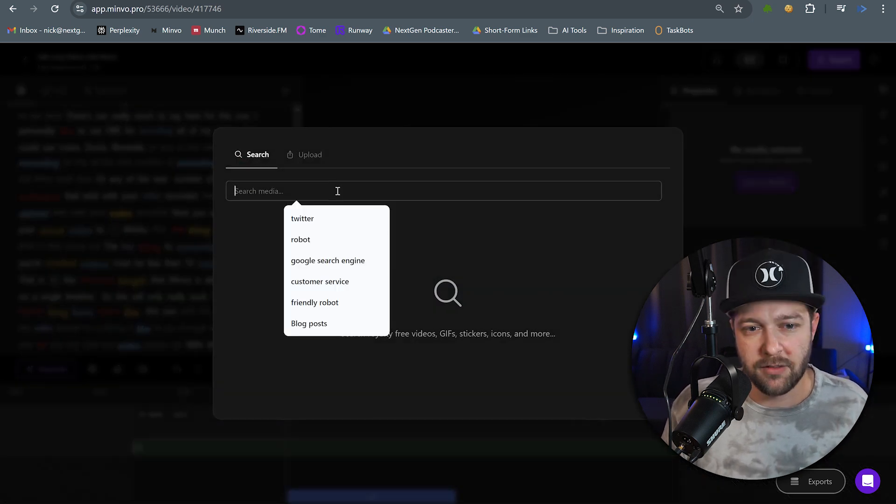
text(AI cha)
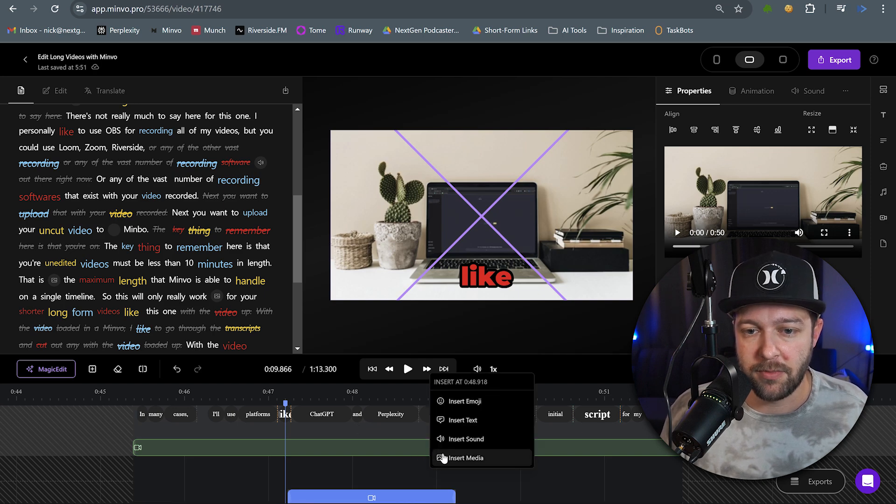
Insert media at 0:48.9 using the upload-your-own-file option
click(466, 458)
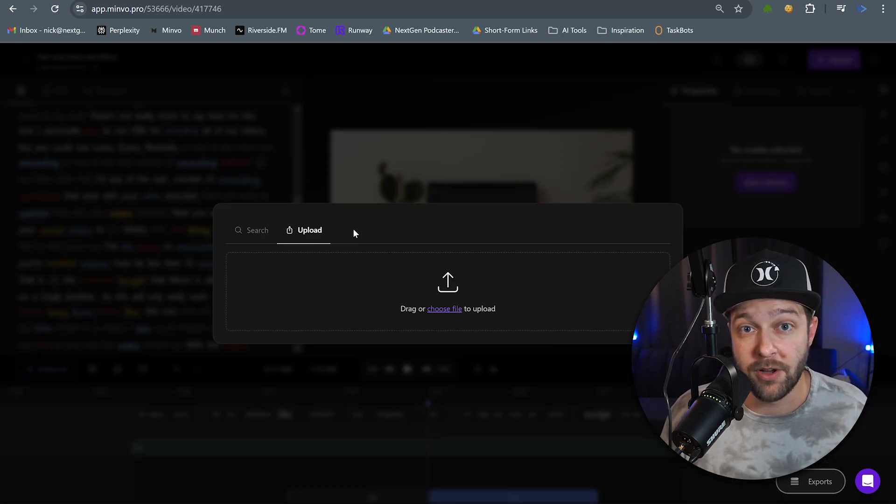
click(408, 368)
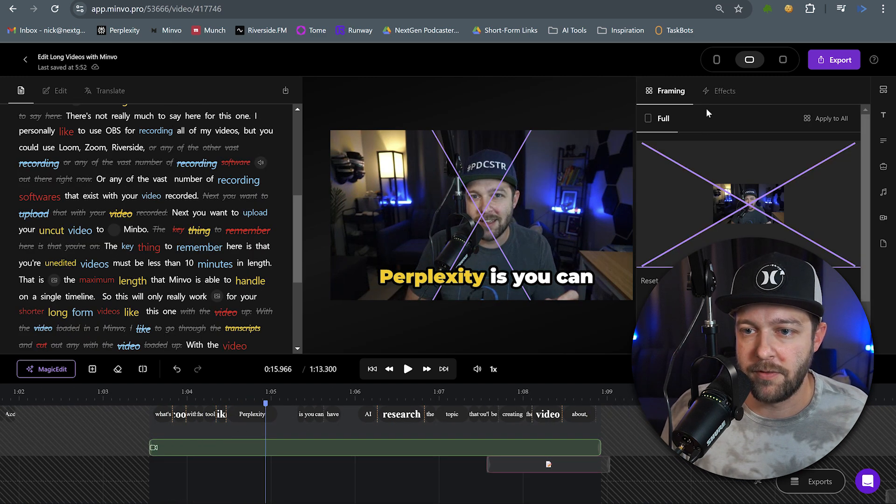
Overlay the memo-and-pencil sticker on the speaker near 1:08
click(743, 91)
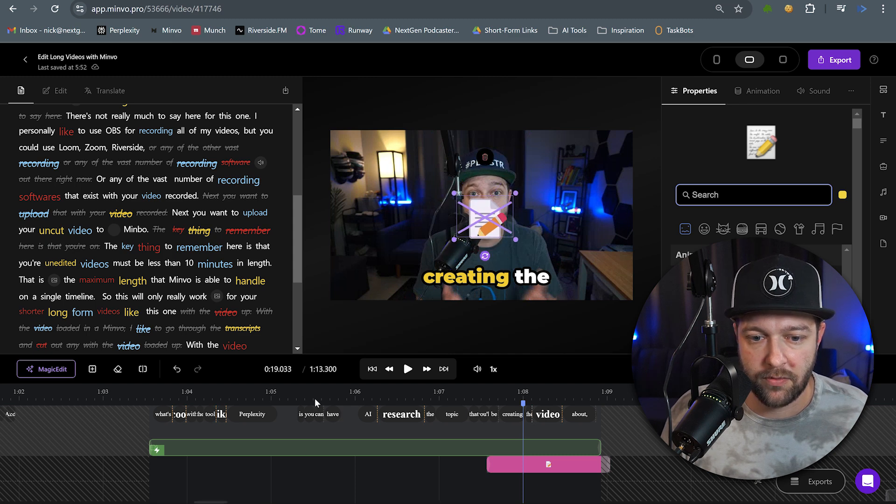
click(408, 368)
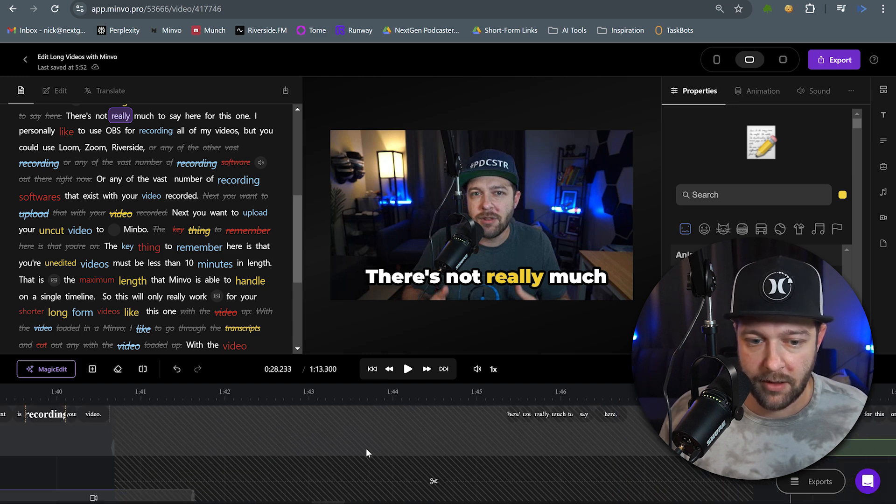
Give the 'so cool.' clip a Pop In animation, then play and pause the edit
click(280, 448)
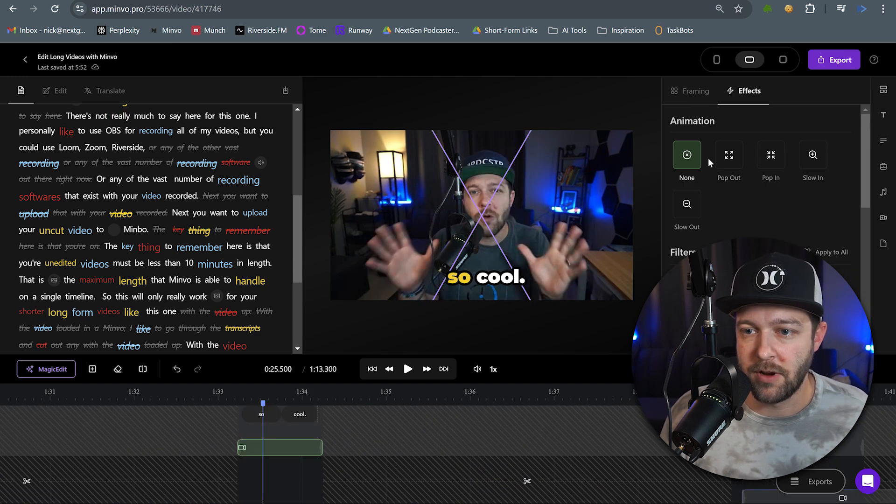
click(770, 154)
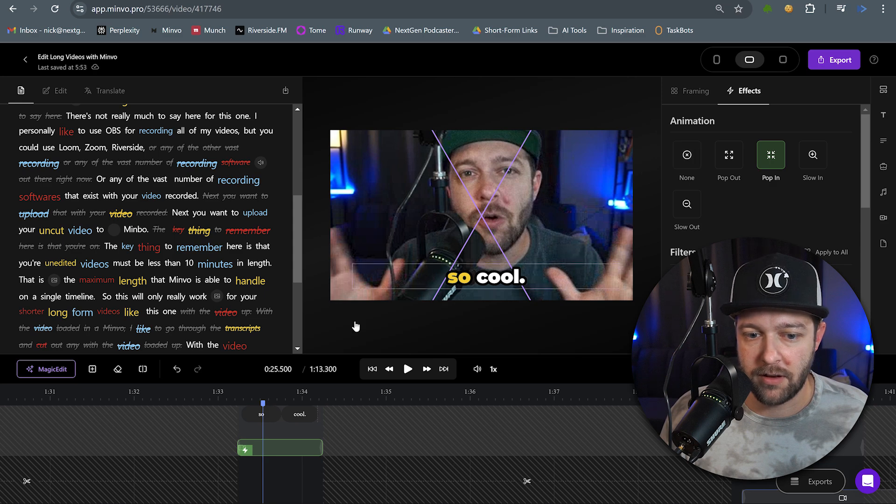
click(685, 155)
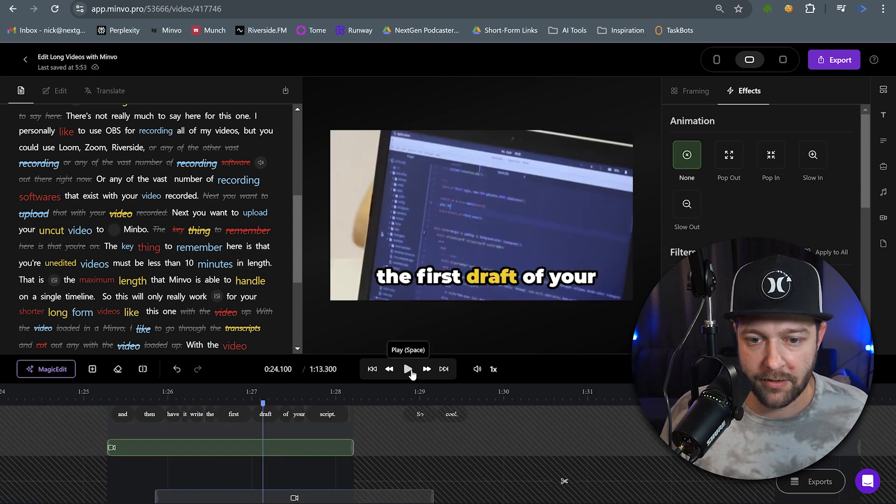
click(407, 369)
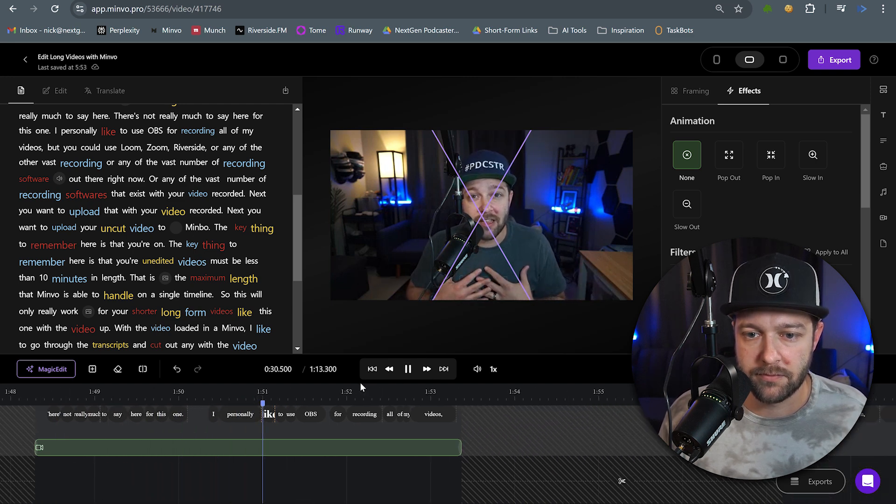
click(408, 368)
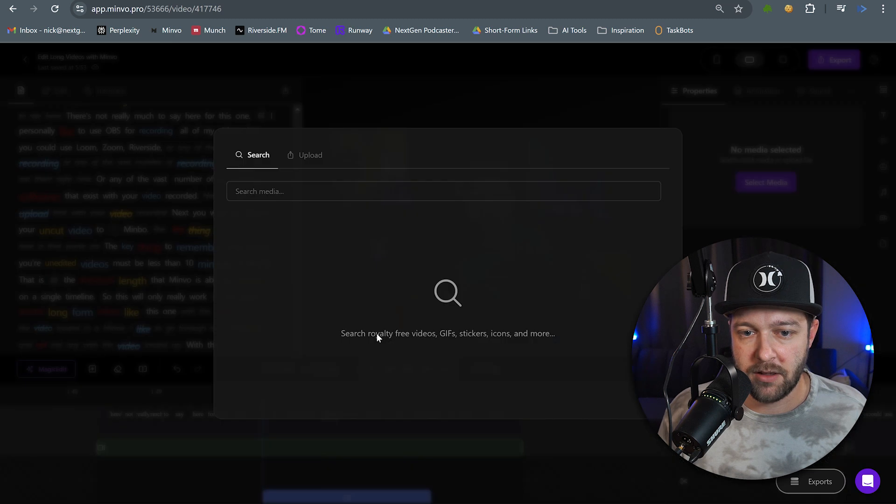
Search stock media and insert the seated man talking clip as B-roll near 0:30
text(re)
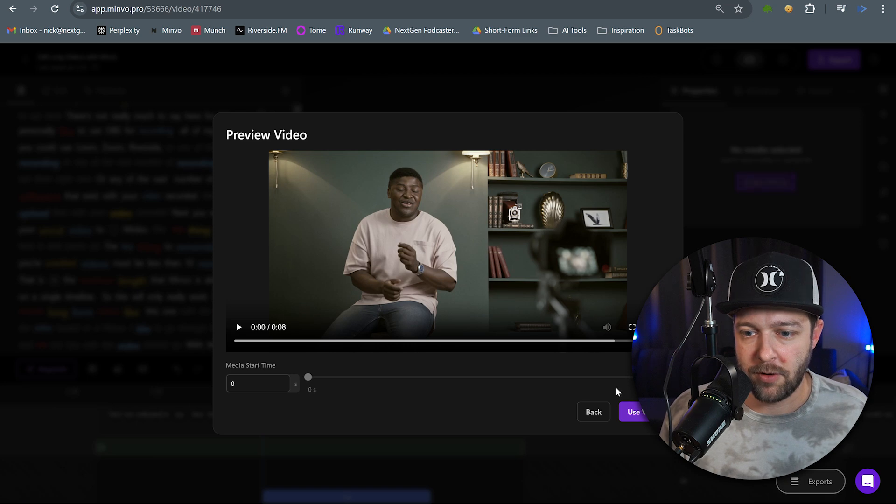
click(635, 411)
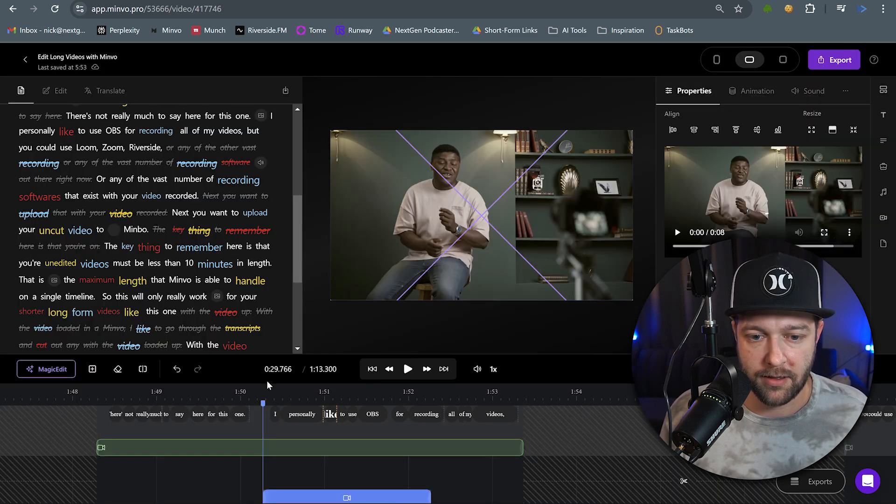
click(408, 369)
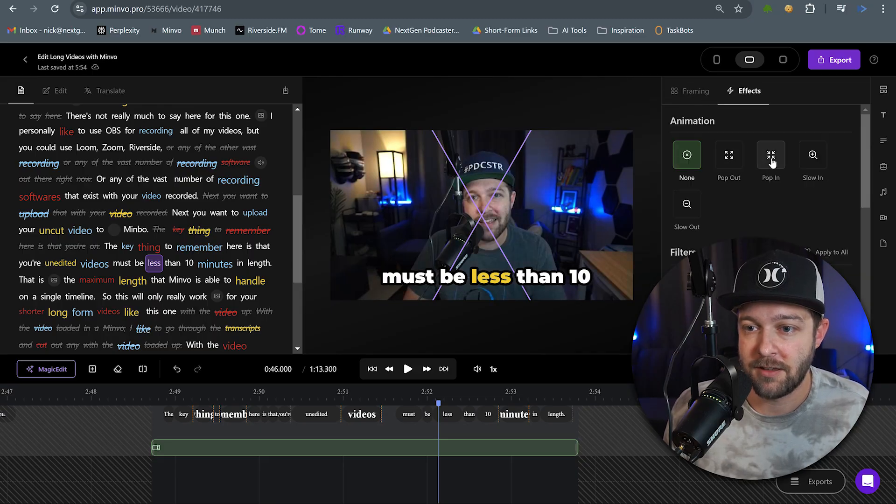
Apply the Pop In animation to the 'must be less than 10' clip near 0:46
click(770, 155)
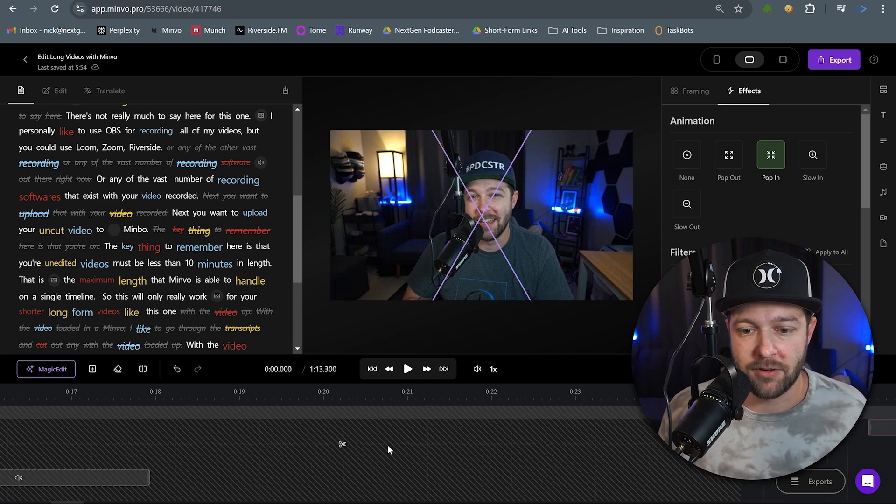
click(407, 369)
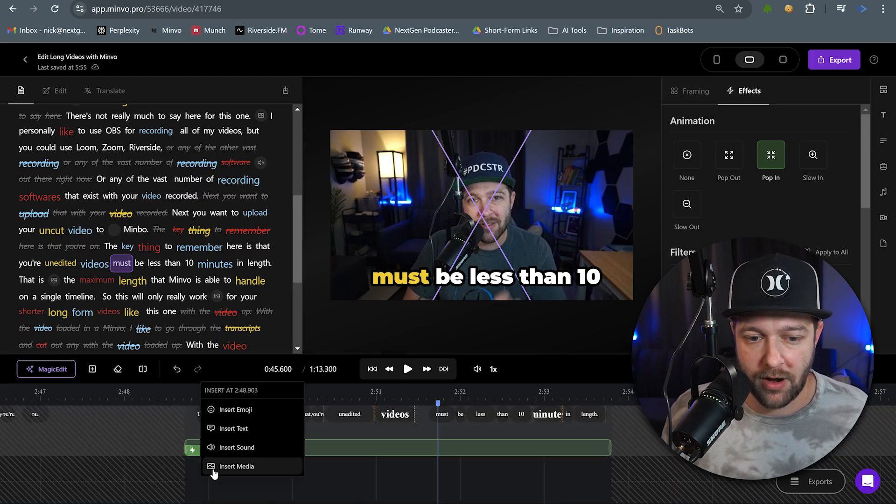
Insert a 'keys' search key-jangling sound effect at 'The key' near 0:42 and play it back
click(236, 466)
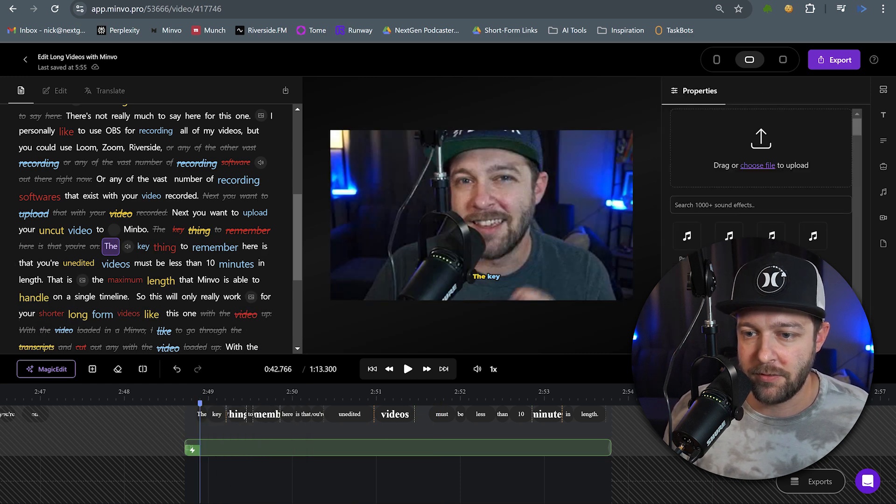
text(keys)
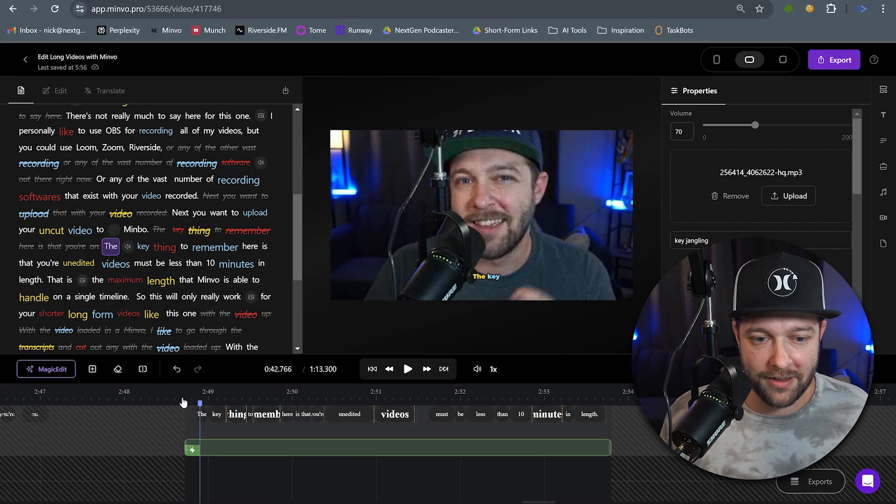
click(407, 369)
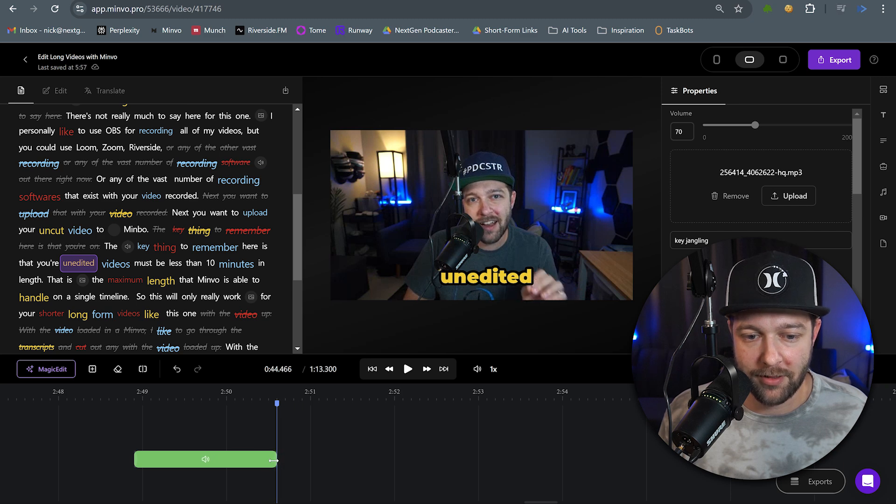
click(407, 368)
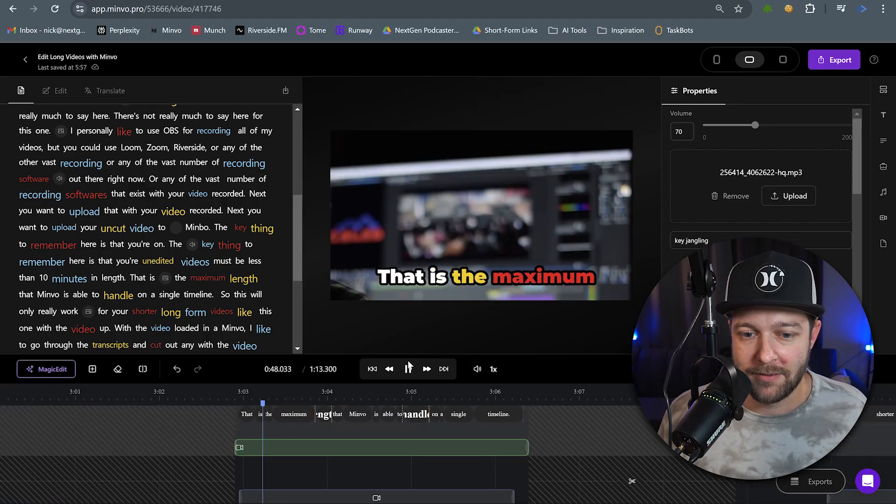
click(407, 369)
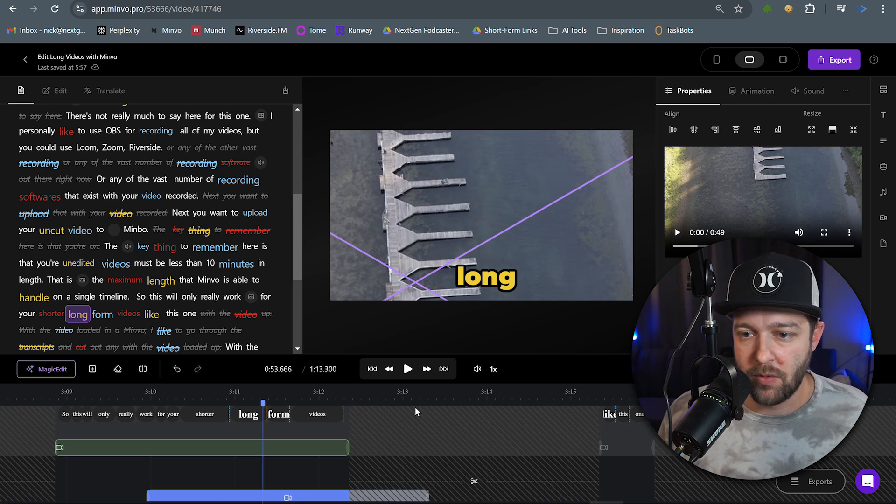
Delete the aerial docks B-roll from 'long form', play back, and skip to the end
right_click(288, 496)
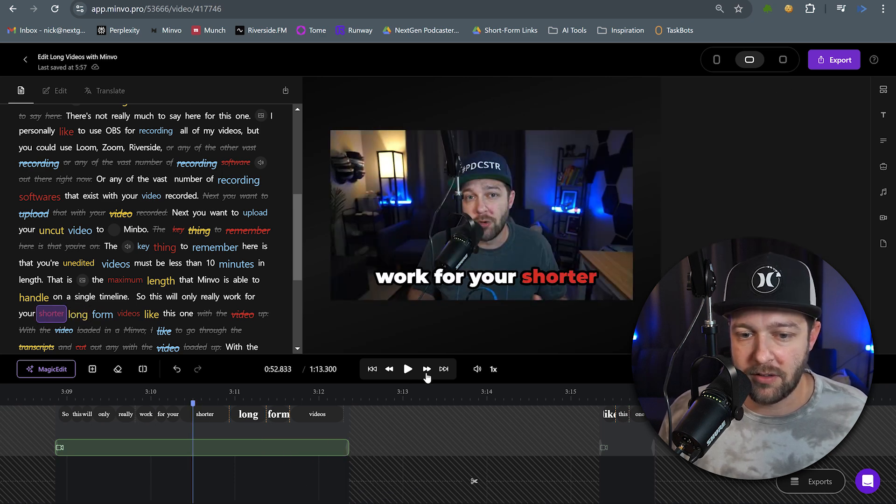
click(408, 368)
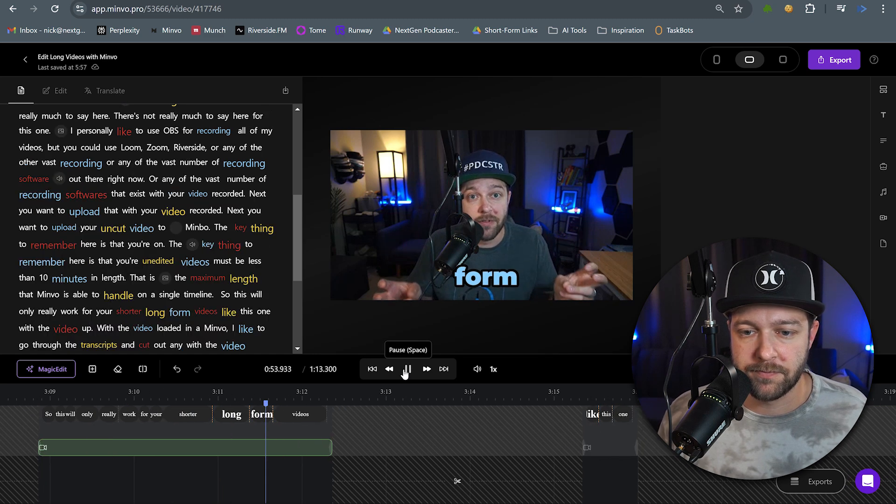
click(407, 369)
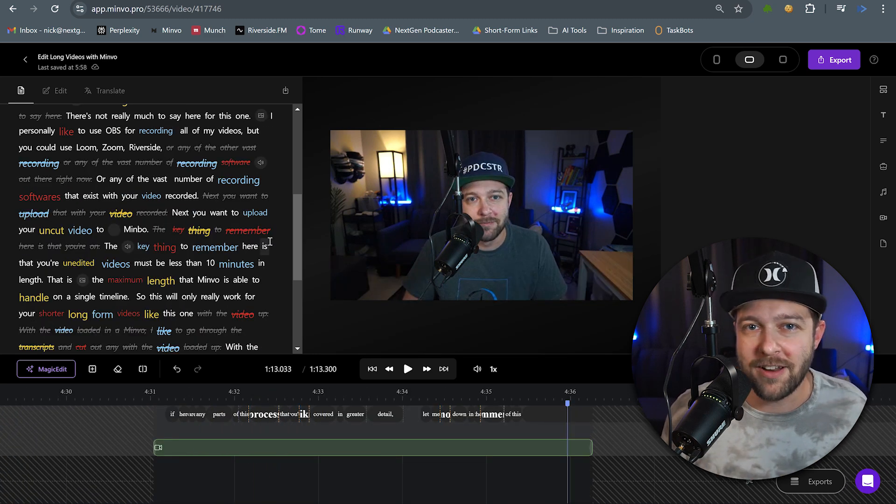
Export the finished edit using the Download option
click(834, 59)
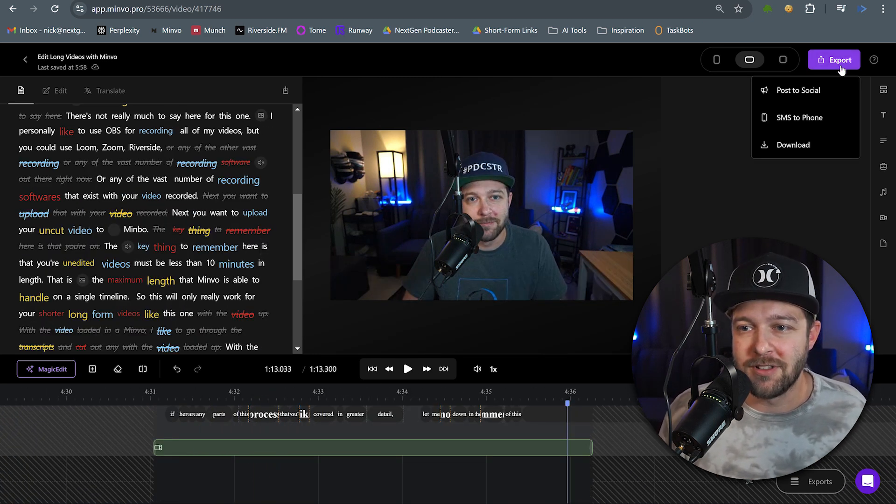
mouse_move(805, 90)
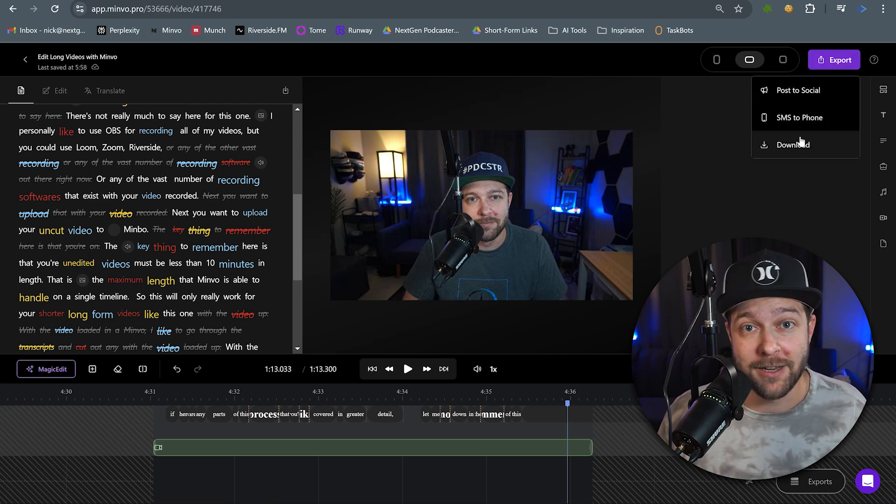
click(407, 368)
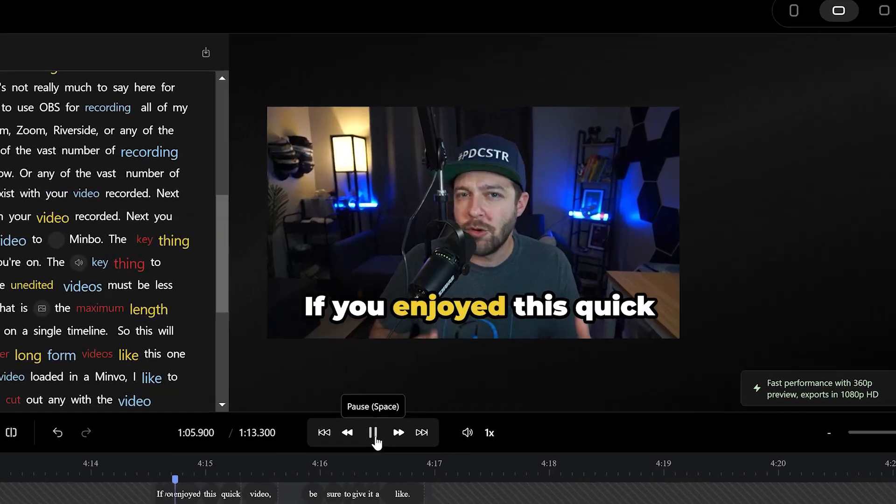